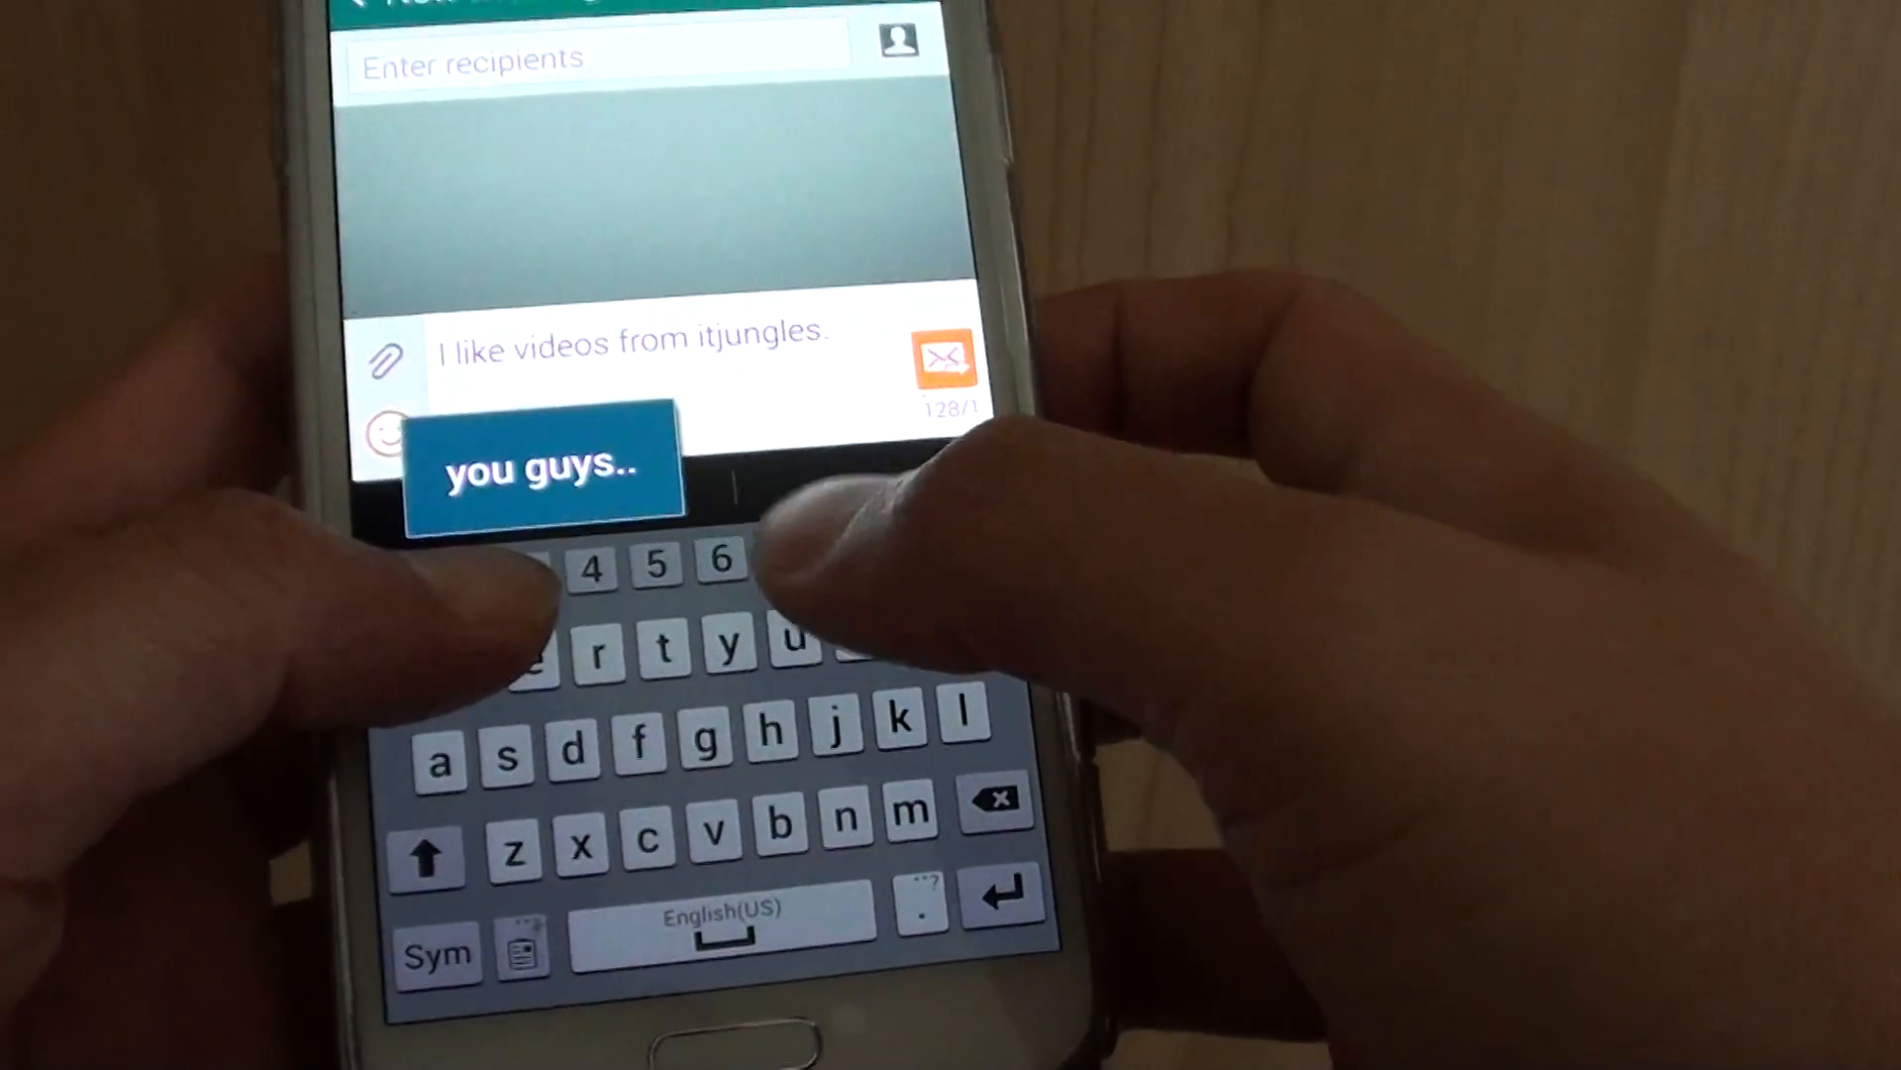
Continue the message draft with a second line starting 'you guys'.
{"action": "left_click", "coordinate": [543, 467]}
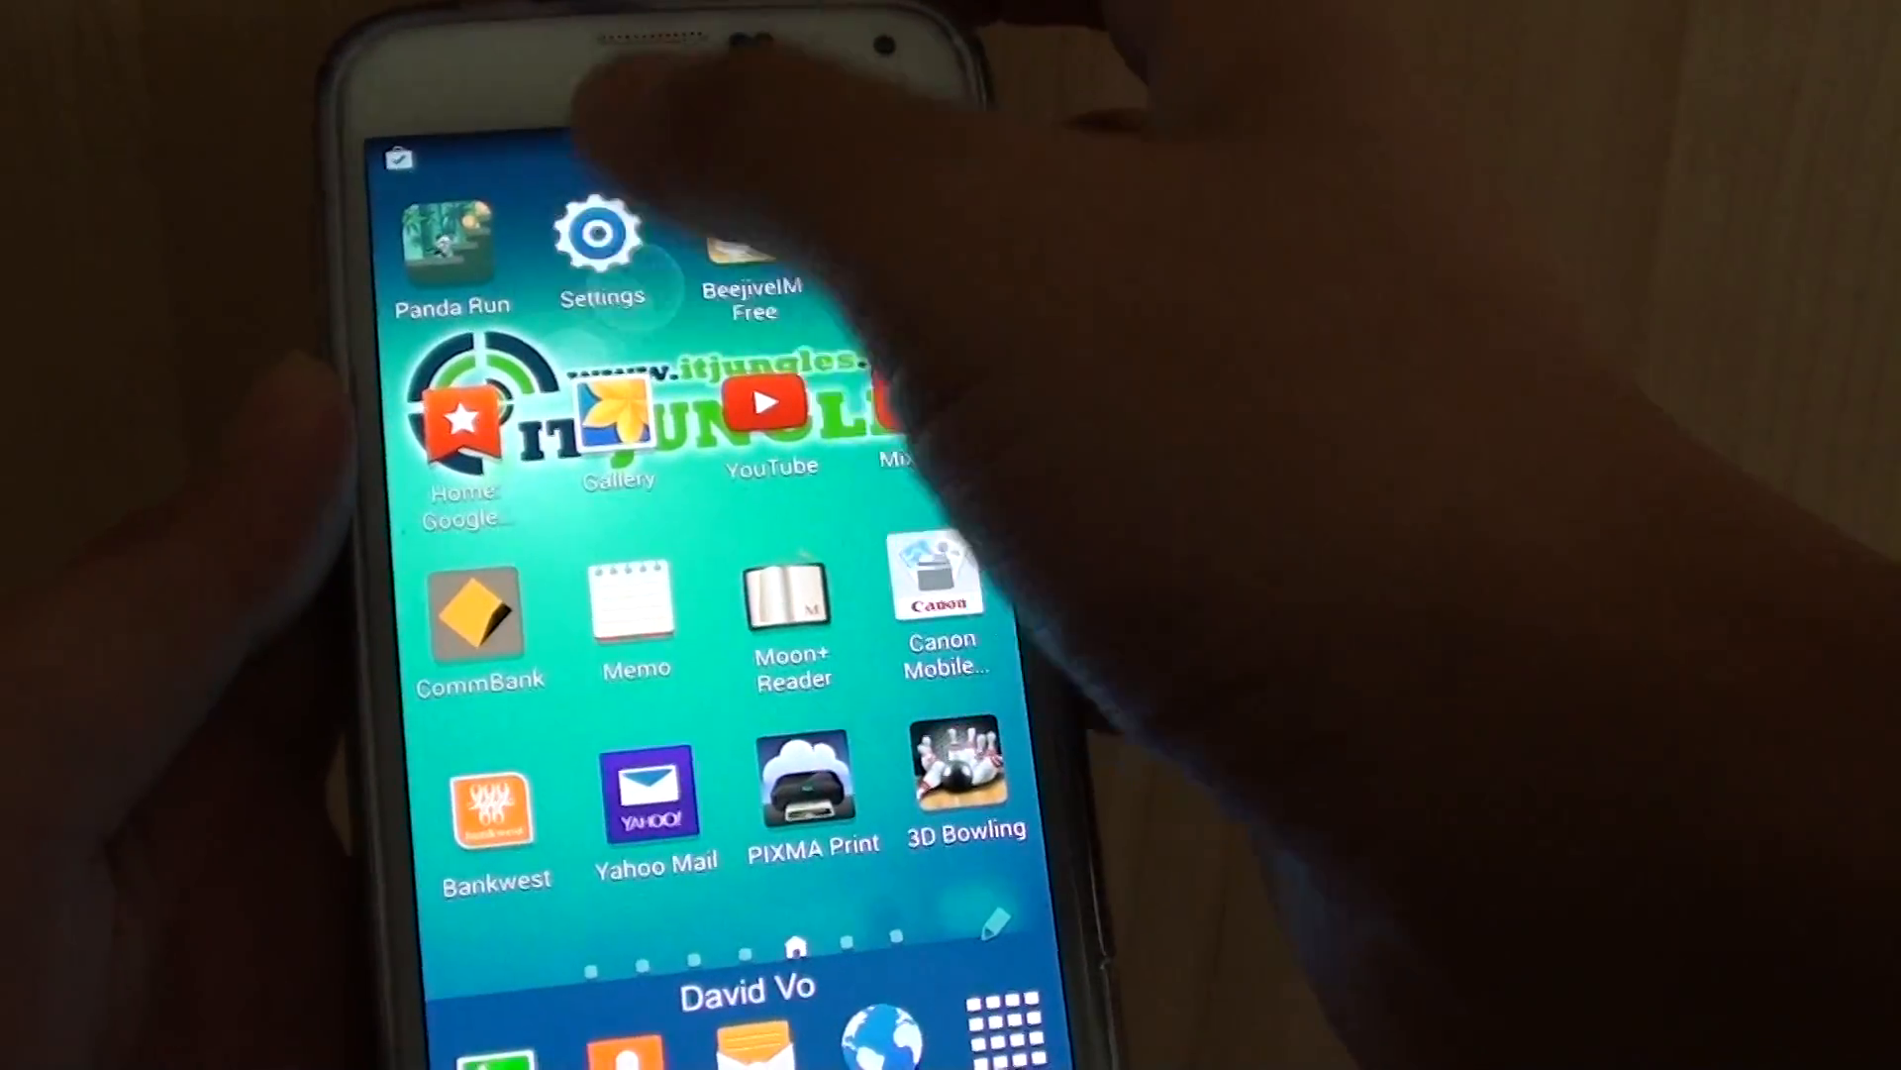
Go from Settings into Language and input to reach Samsung keyboard settings.
{"action": "left_click", "coordinate": [602, 241]}
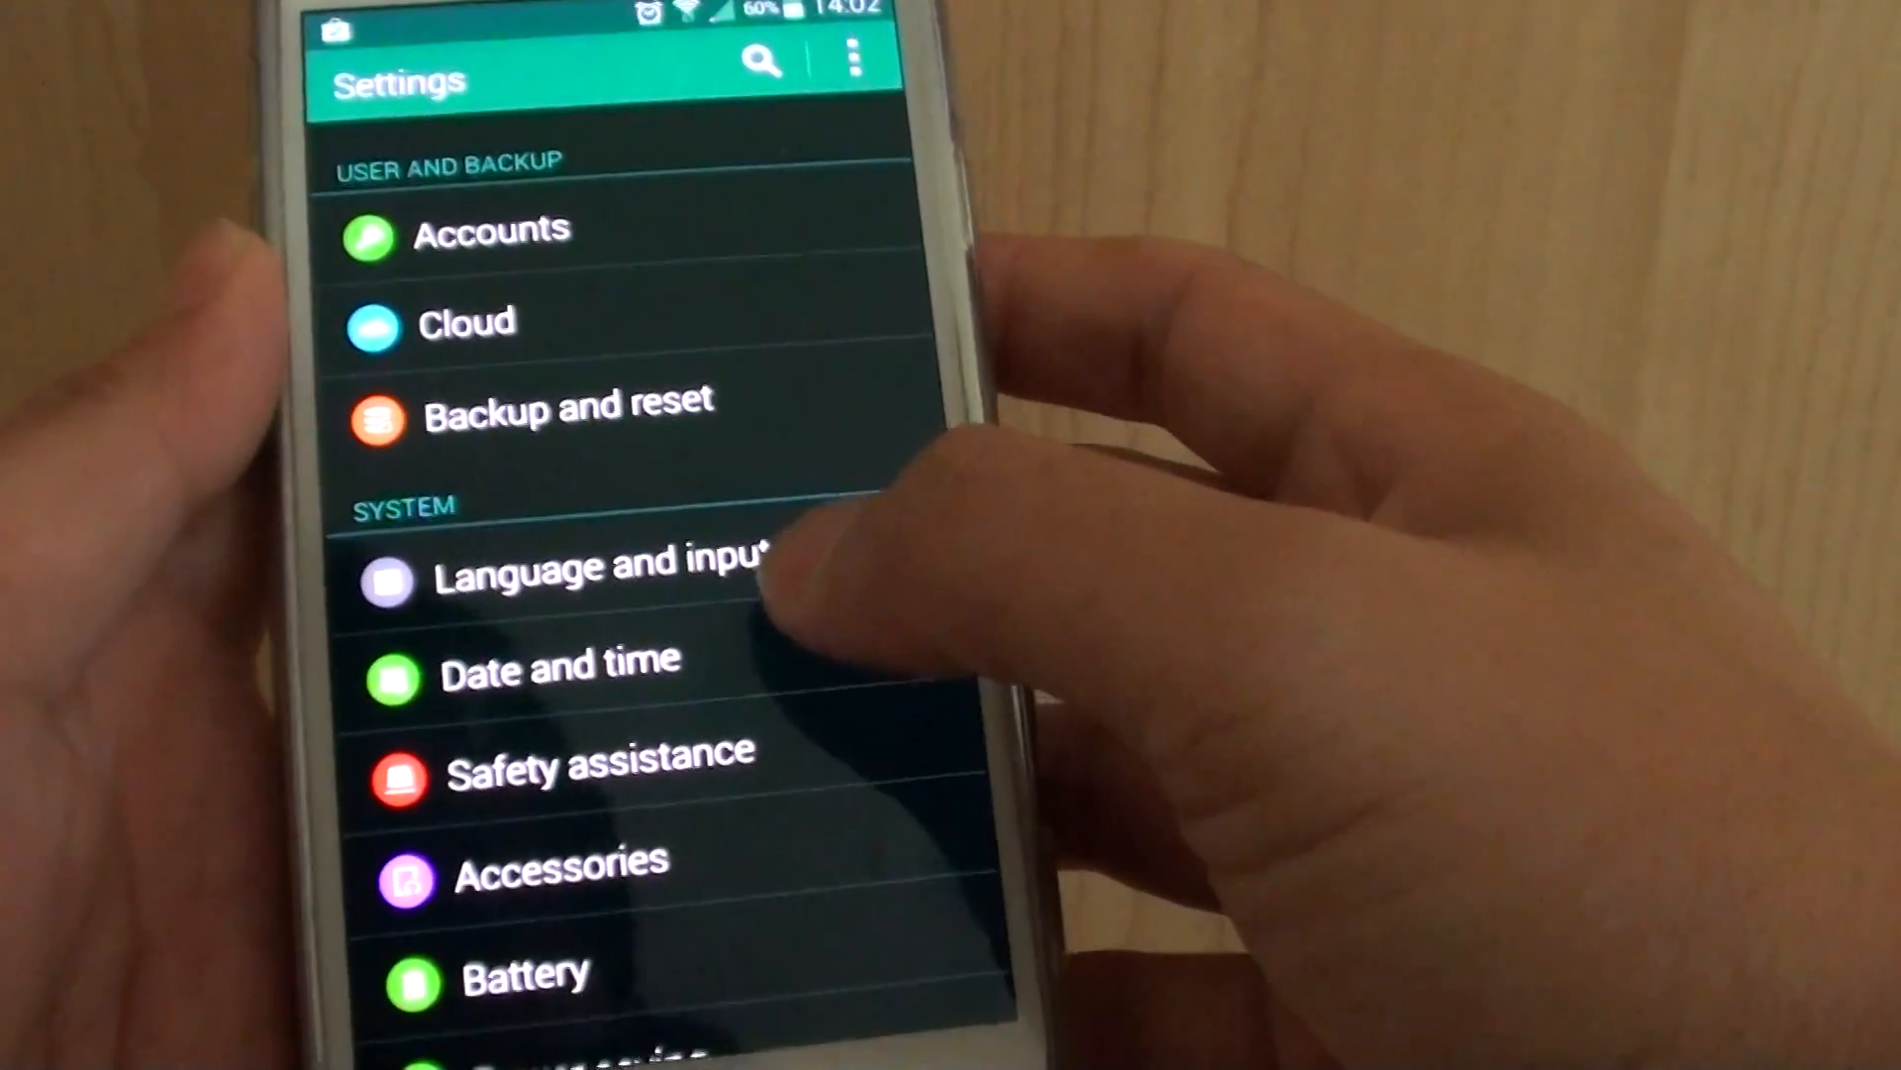
{"action": "left_click", "coordinate": [595, 576]}
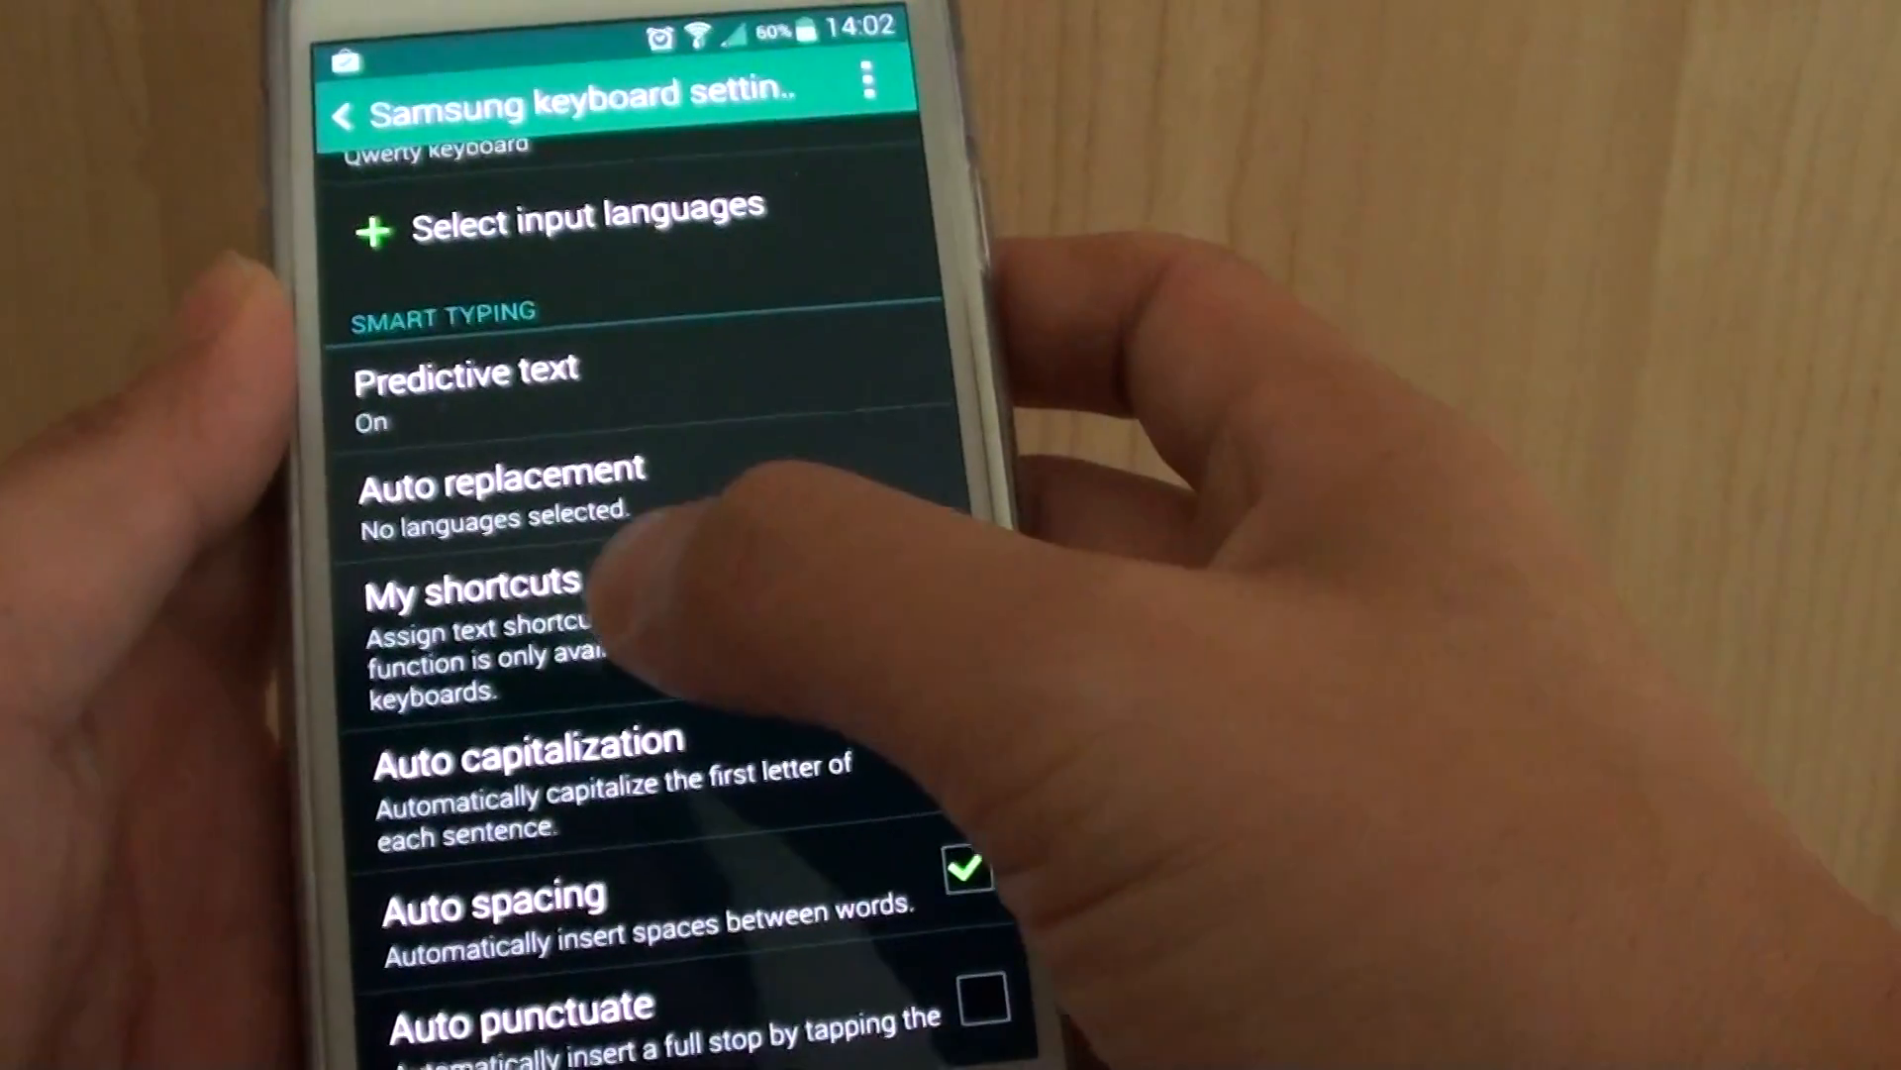
{"action": "left_click", "coordinate": [473, 592]}
{"action": "type", "text": "I am bu"}
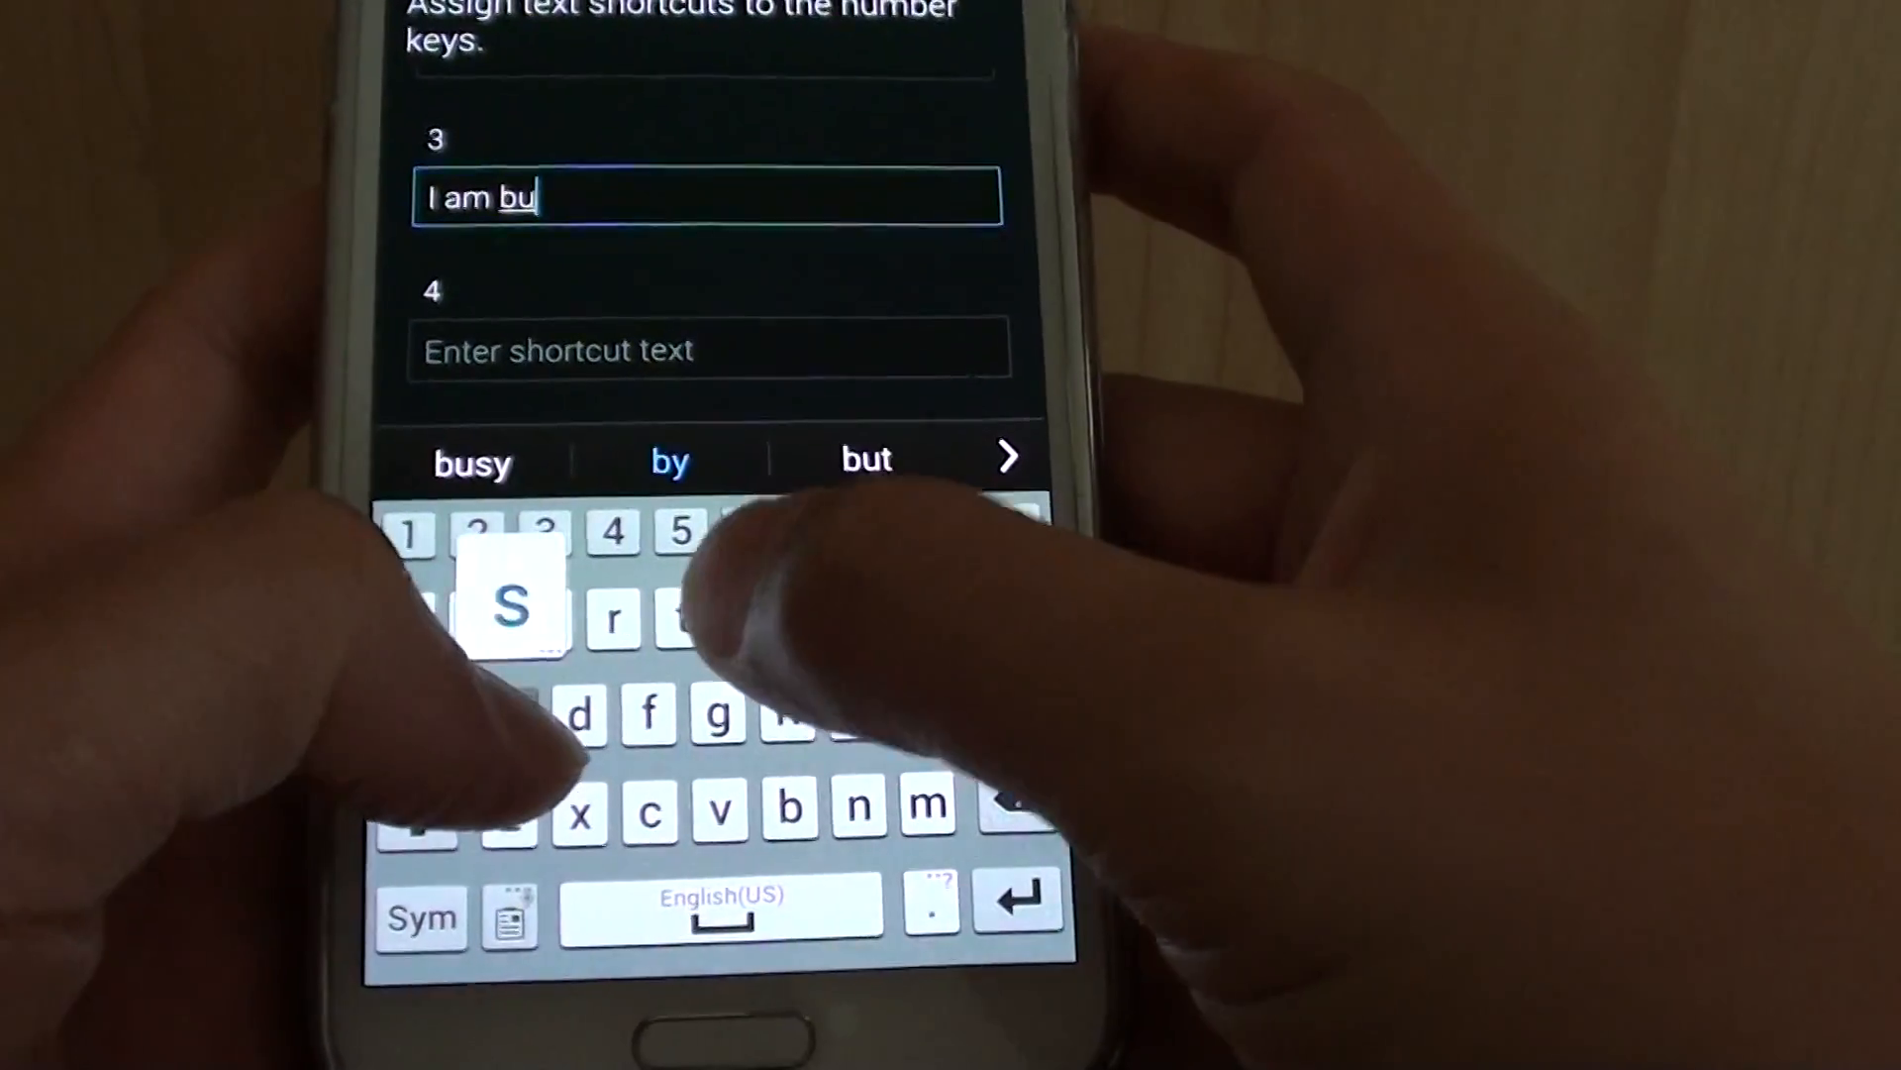
Enter 'I am busy' as the shortcut text for number key 3, accepting the 'busy' suggestion.
{"action": "left_click", "coordinate": [472, 461]}
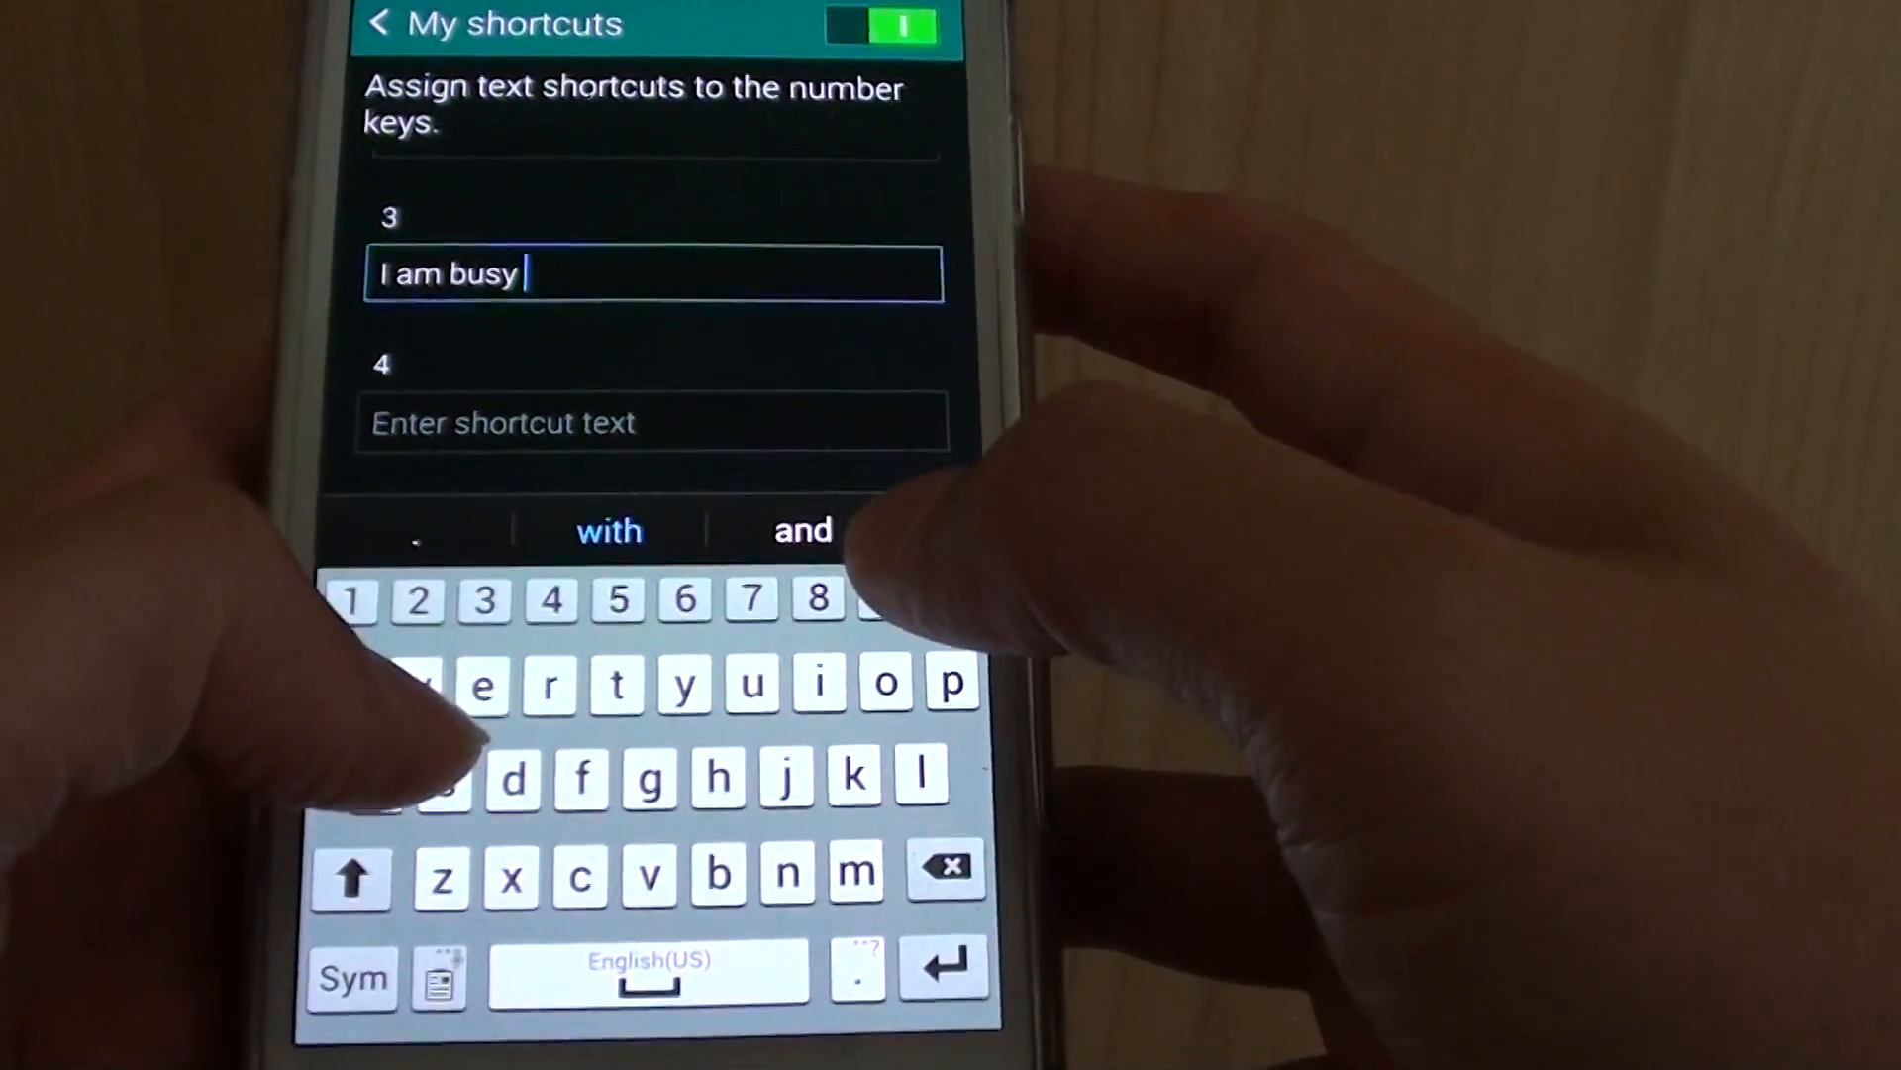
{"action": "type", "text": "ri"}
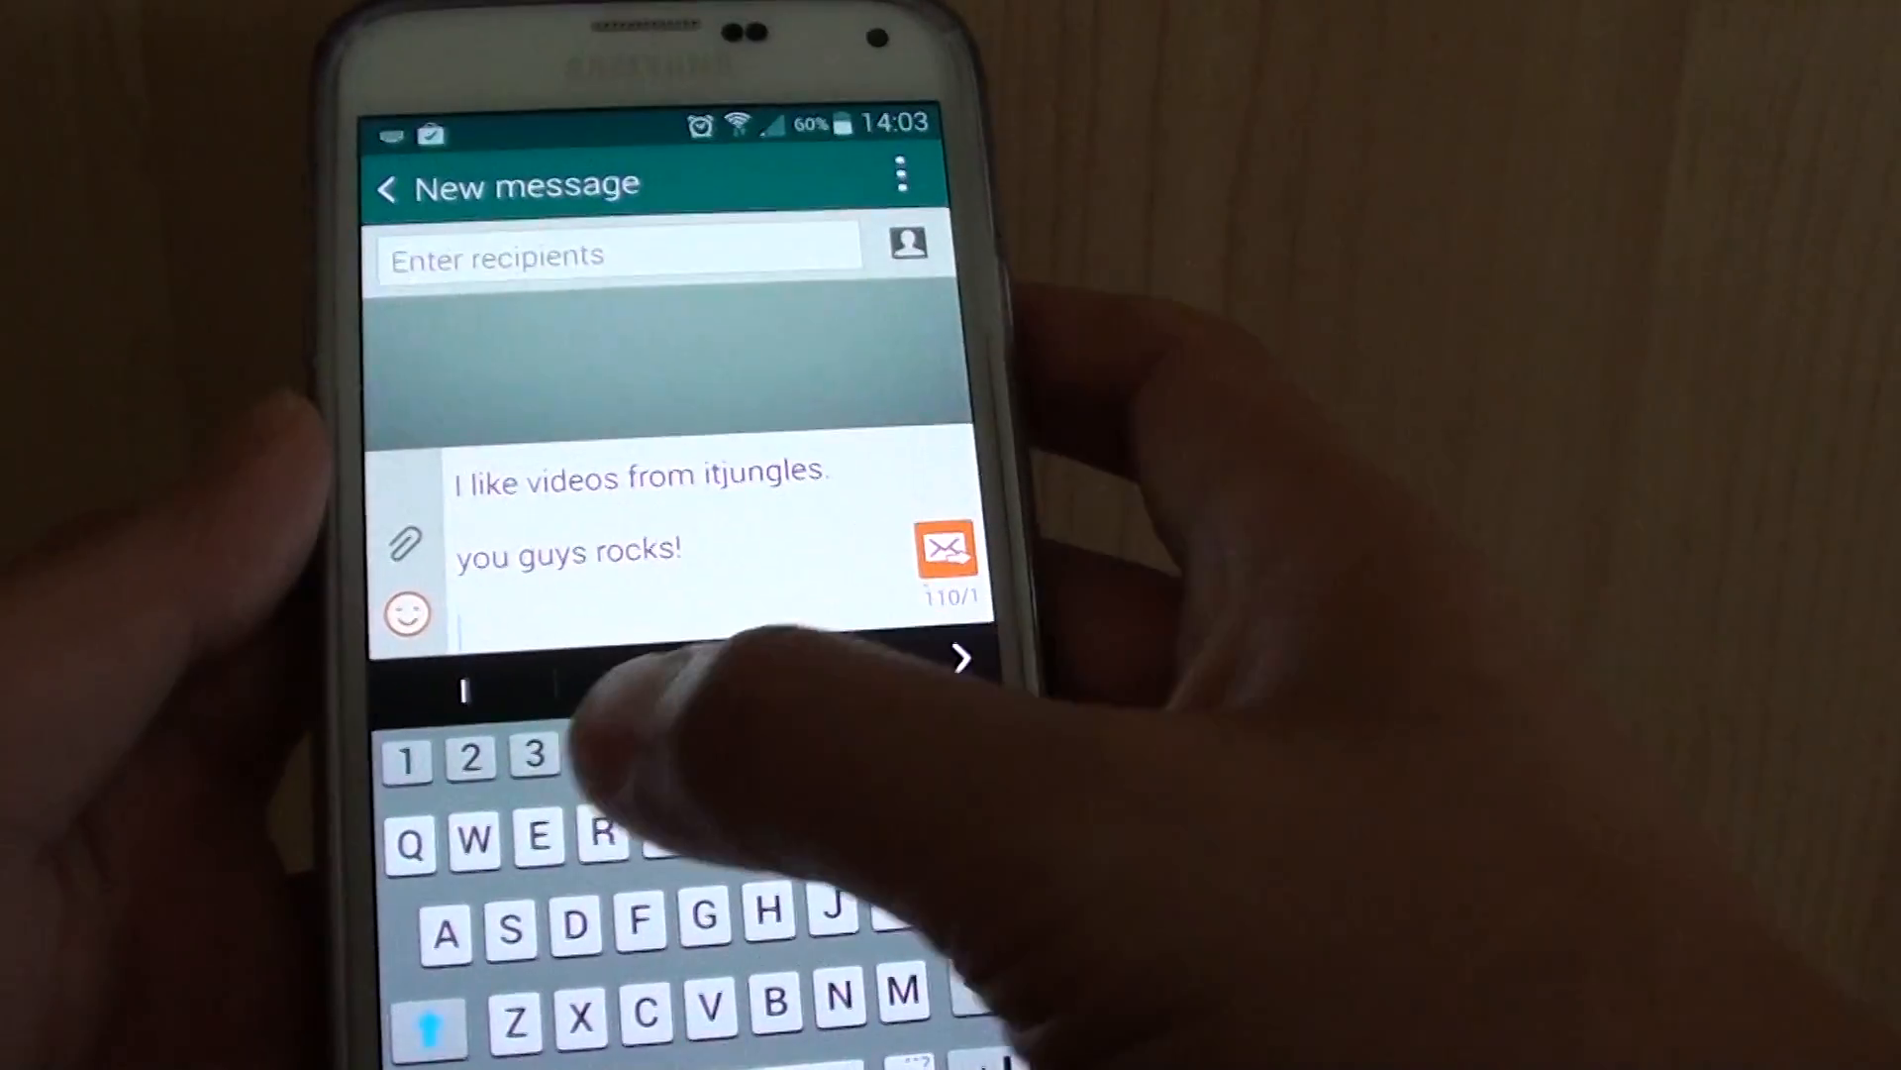
Long-press key 3 to insert its 'I am busy' shortcut into the message.
{"action": "left_click", "coordinate": [527, 759]}
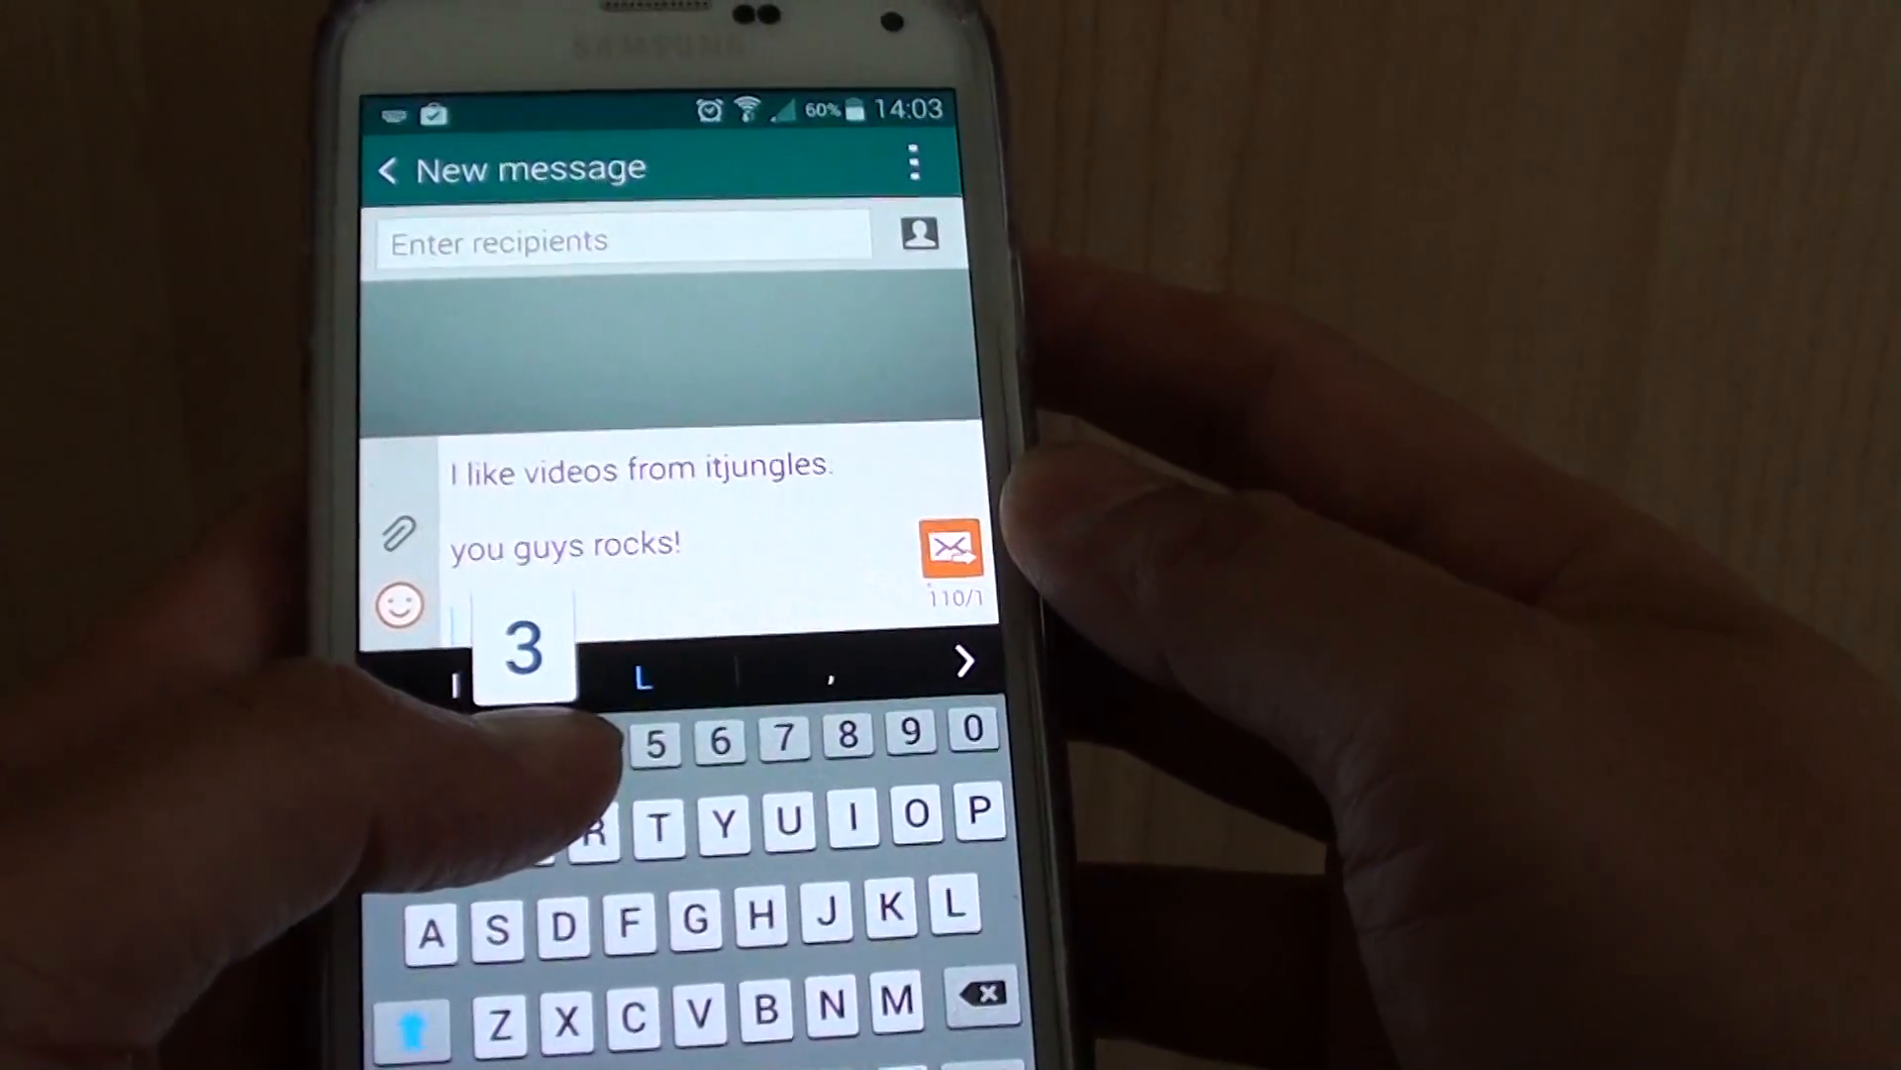